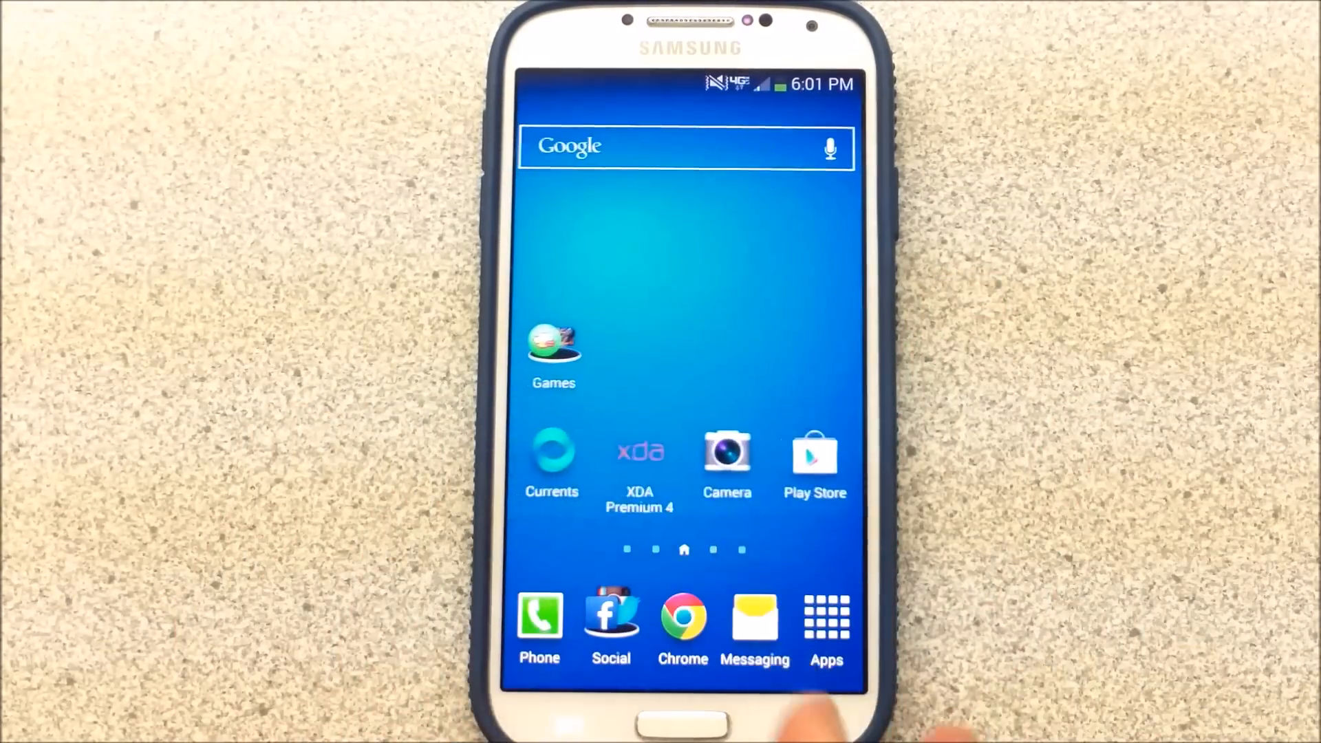
Open the 4.3 Tether Unlock thread from the XDA forum list.
click(638, 455)
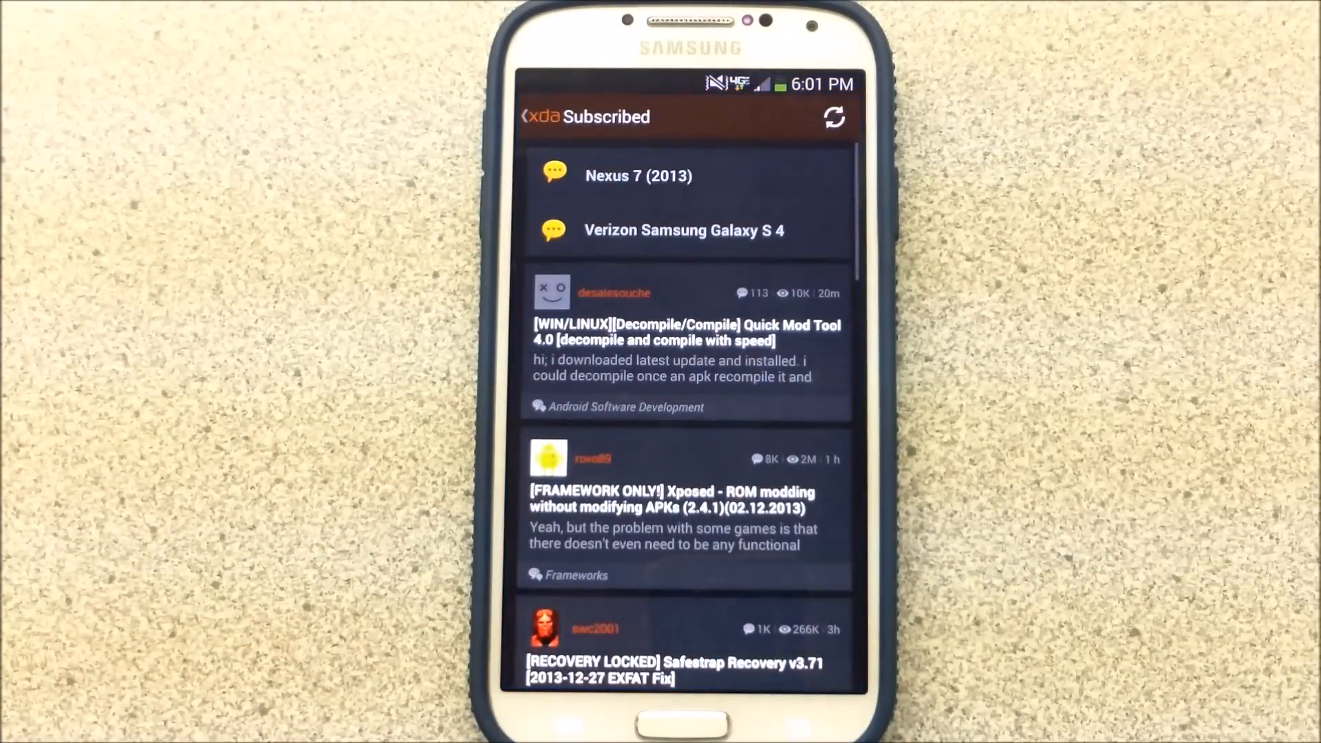
scroll(down, 3)
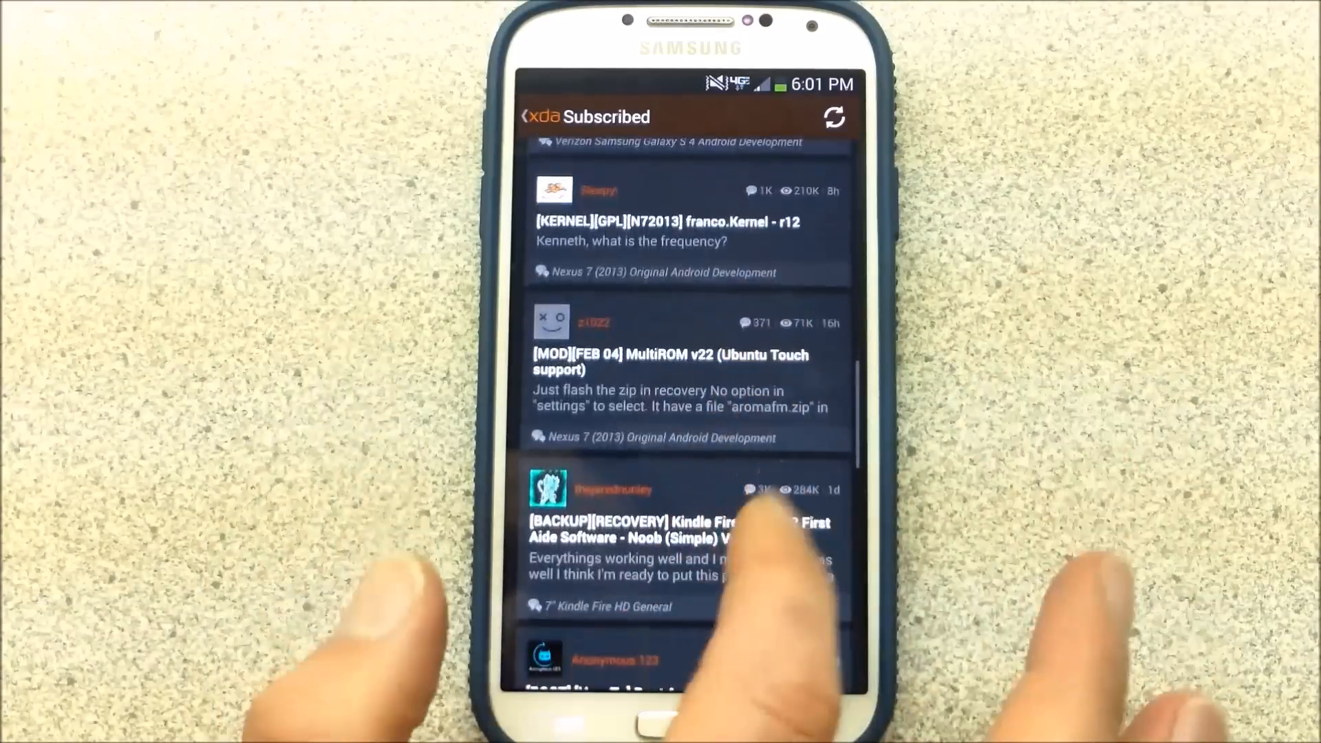
scroll(down, 3)
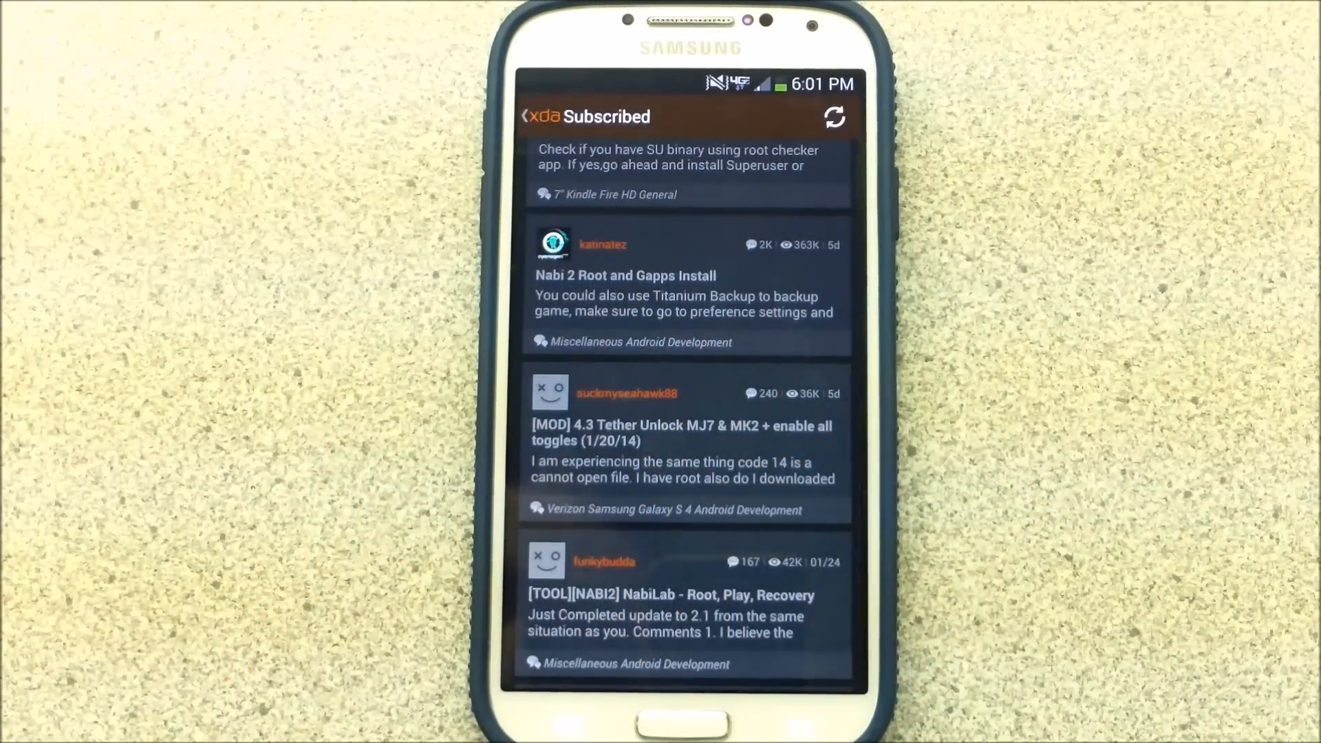
click(680, 434)
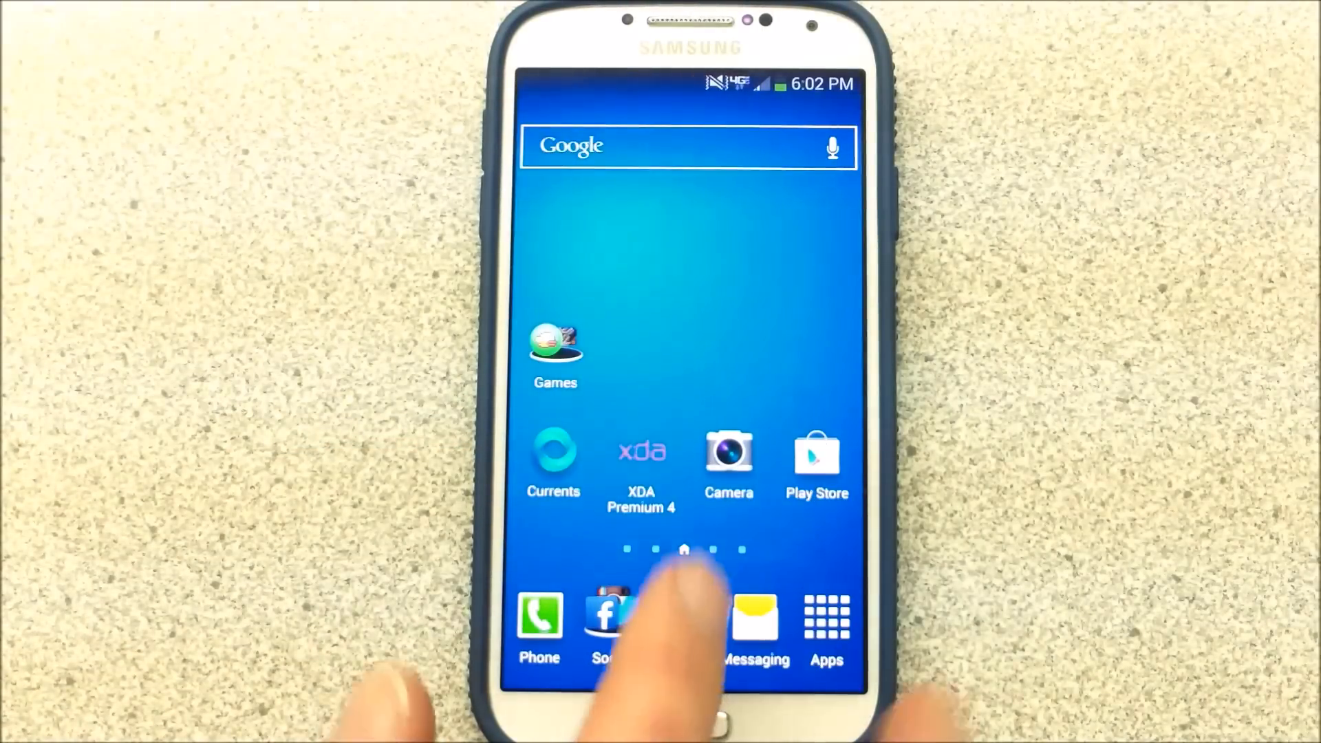
Jump to the thread's first post and read through to the MJ7 and MK2 download links.
click(641, 454)
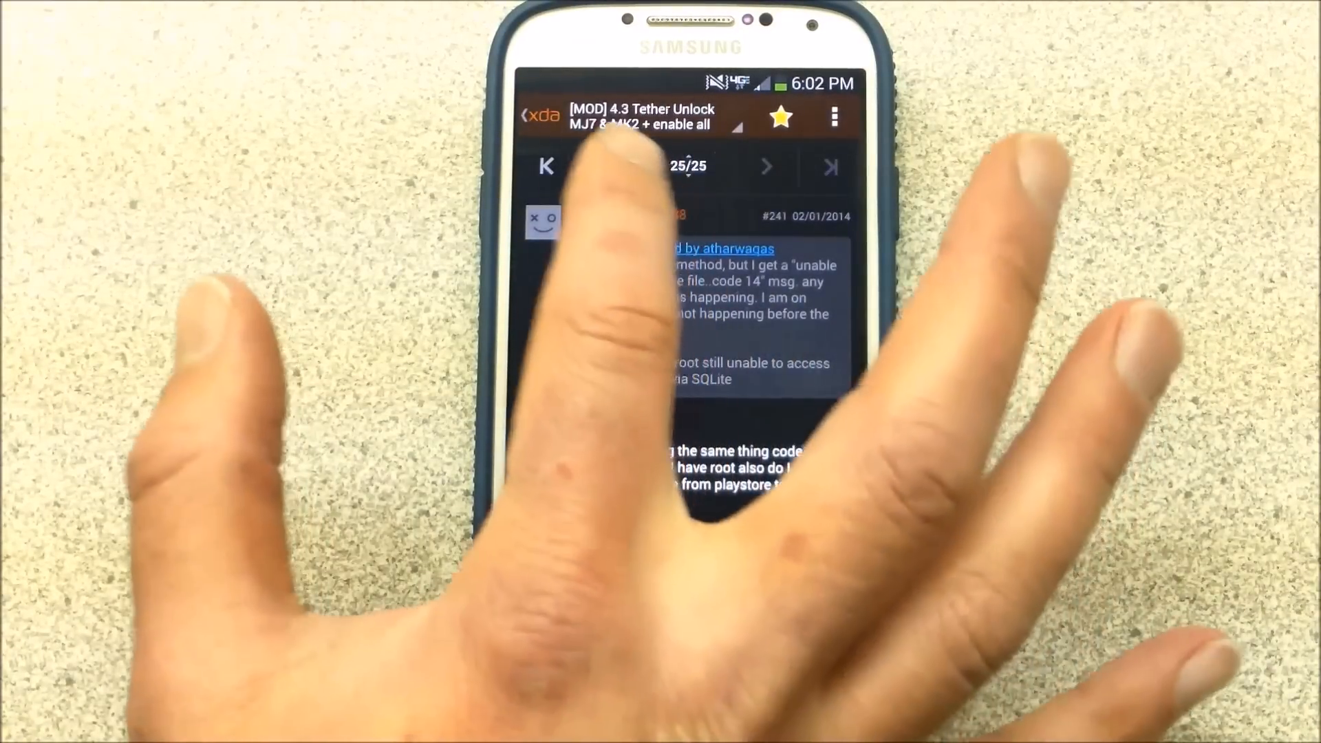
click(546, 167)
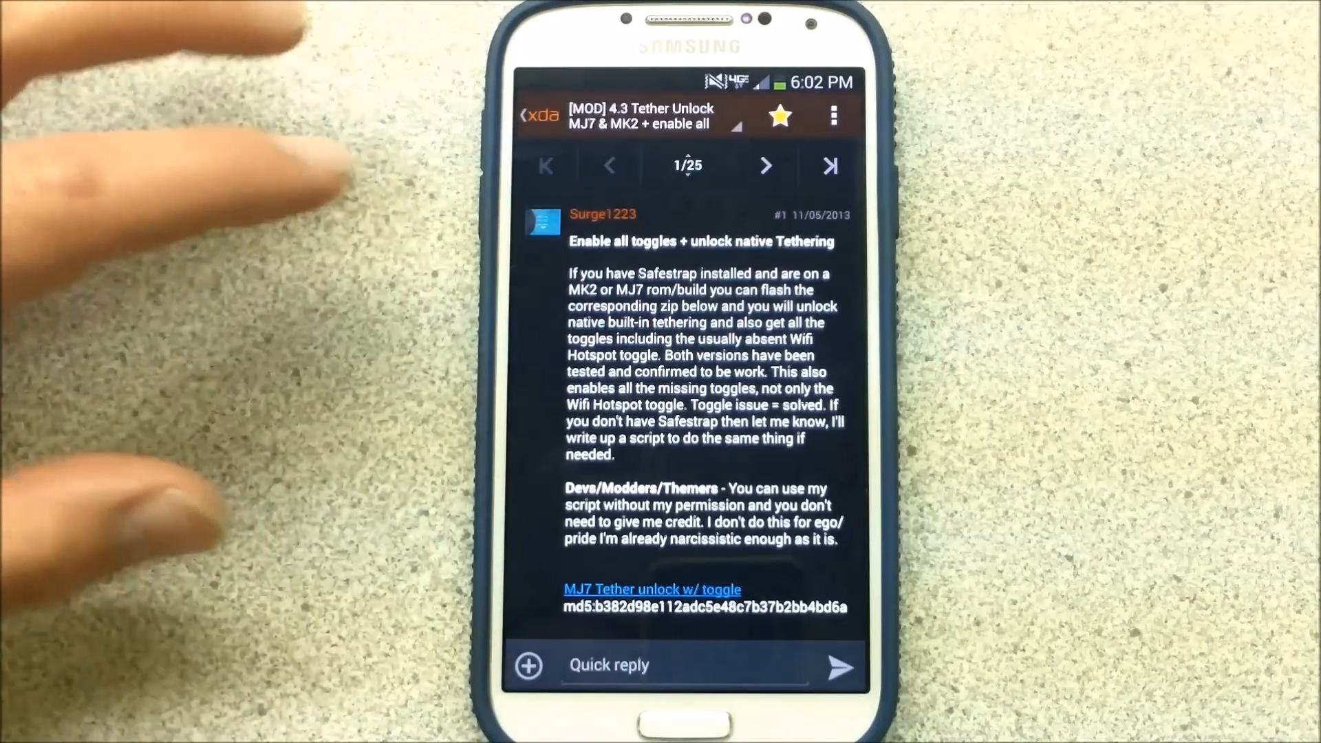
scroll(down, 3)
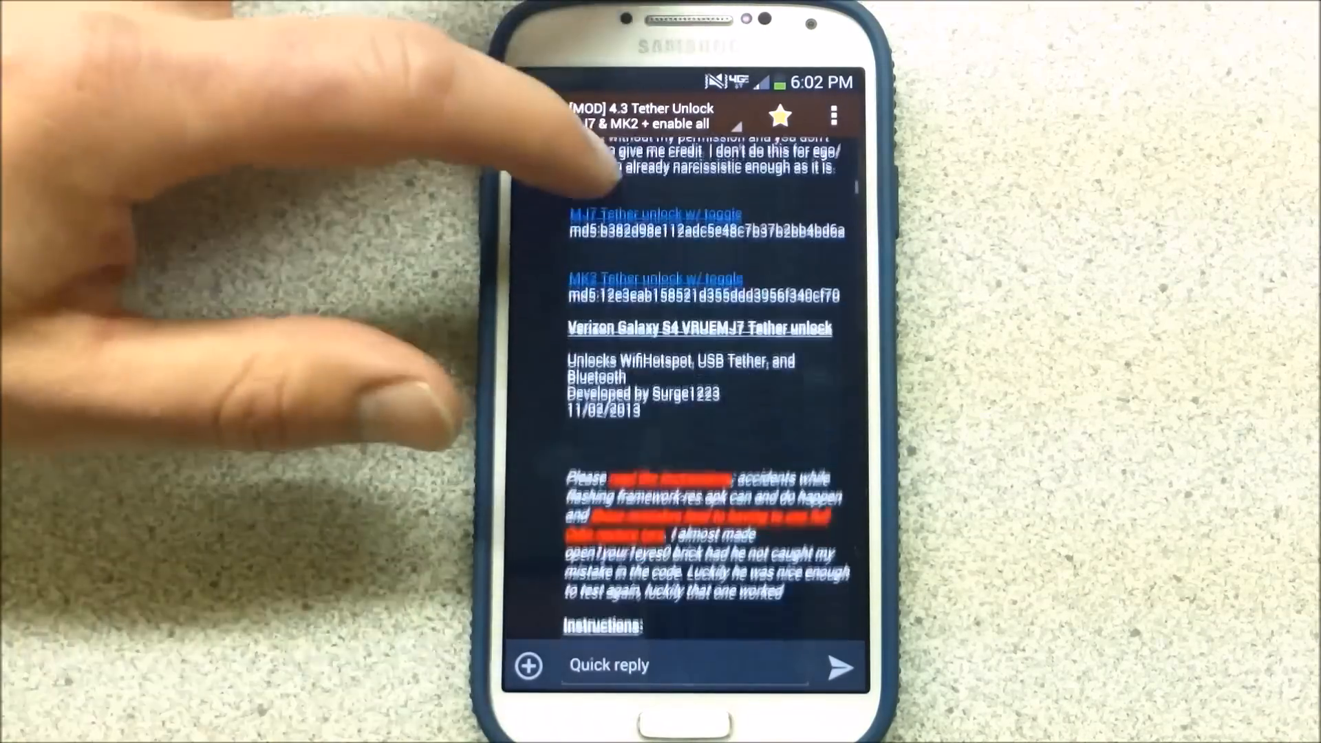
scroll(down, 3)
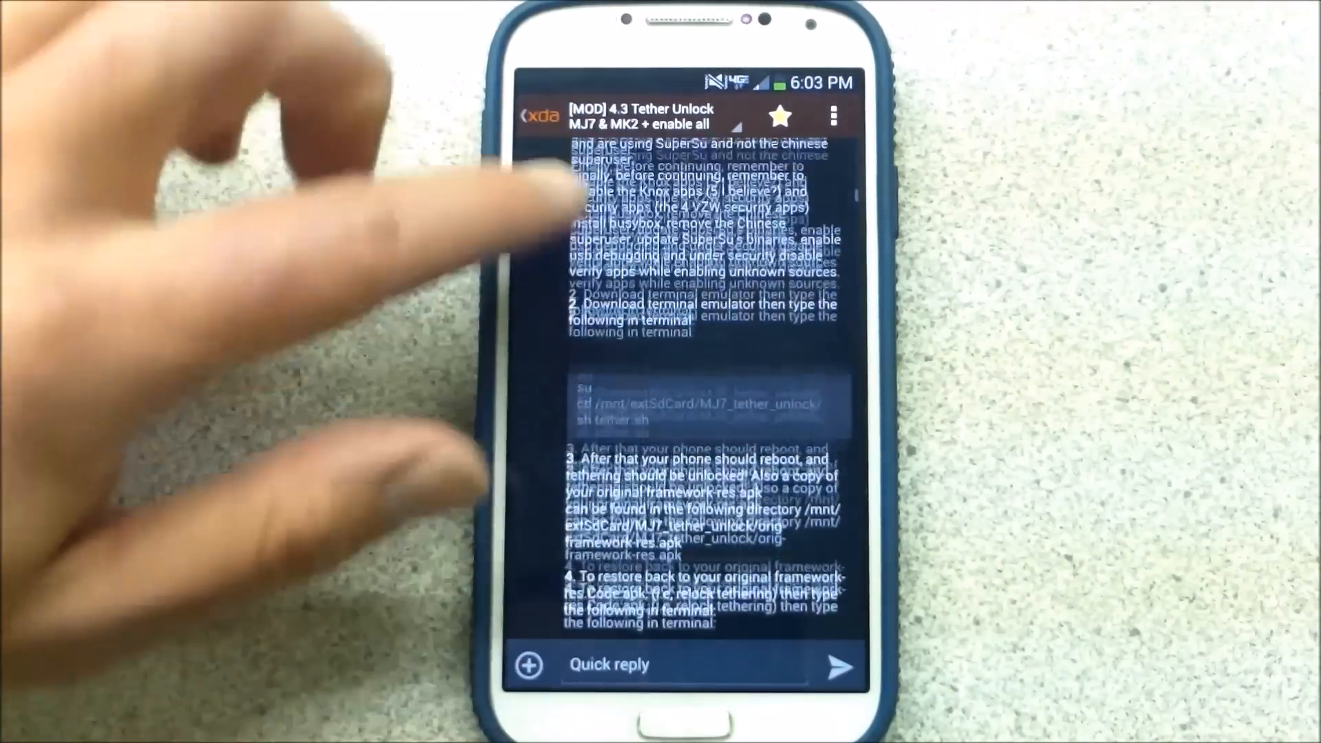
scroll(up, 3)
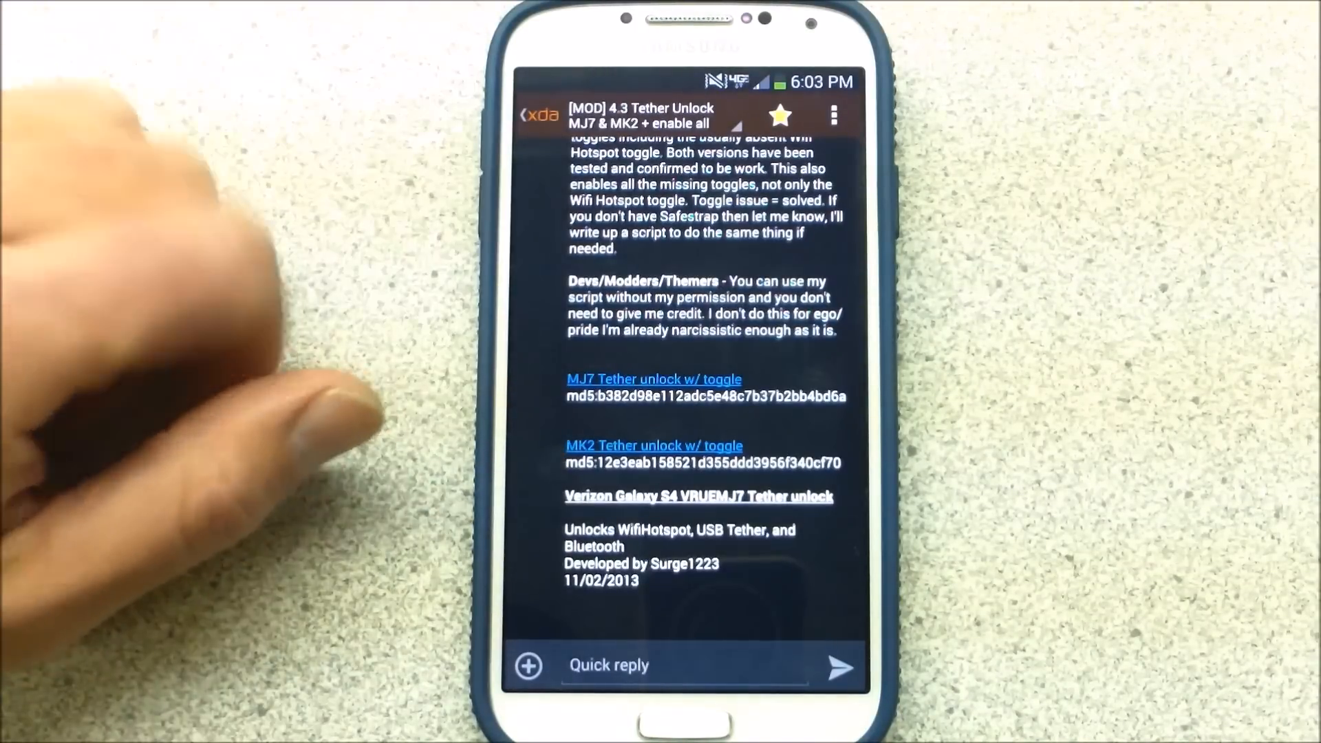
scroll(down, 3)
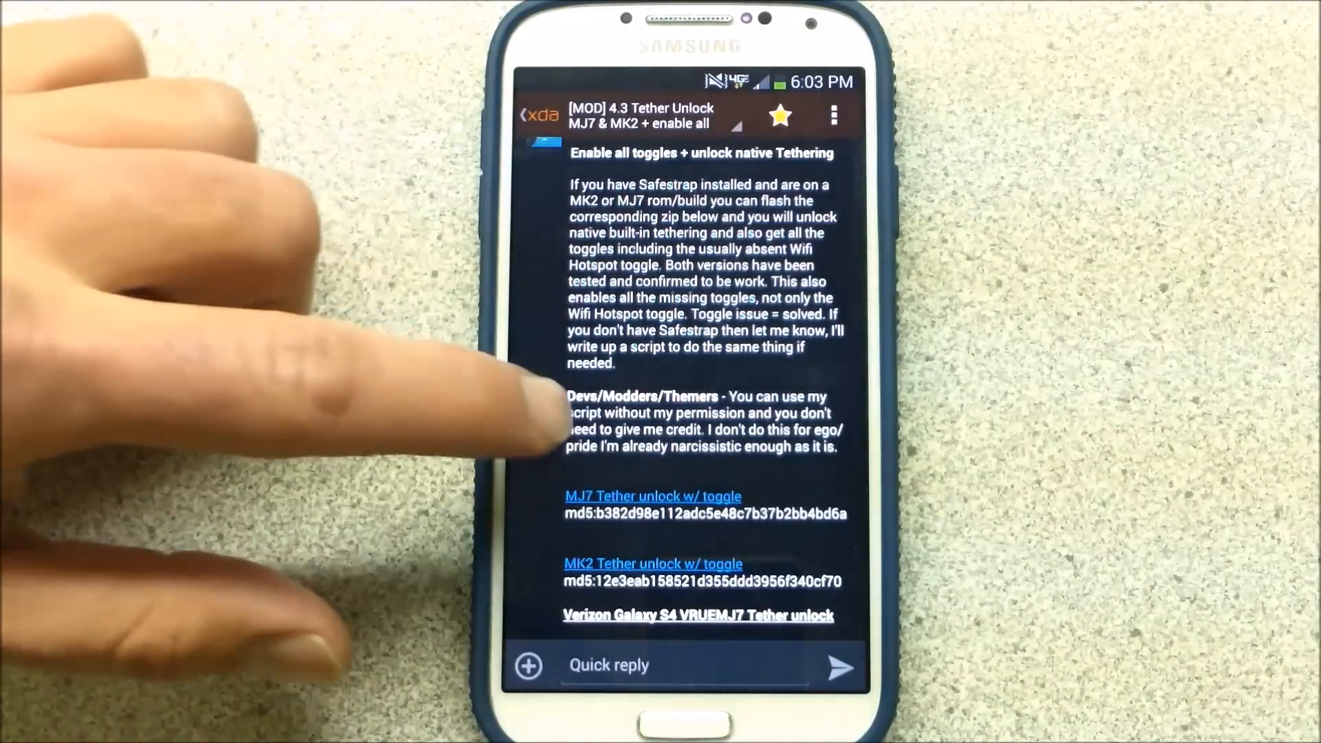
Follow the 'MK2 Tether unlock w/ toggle' link to its AndroidFileHost page in Chrome.
scroll(down, 3)
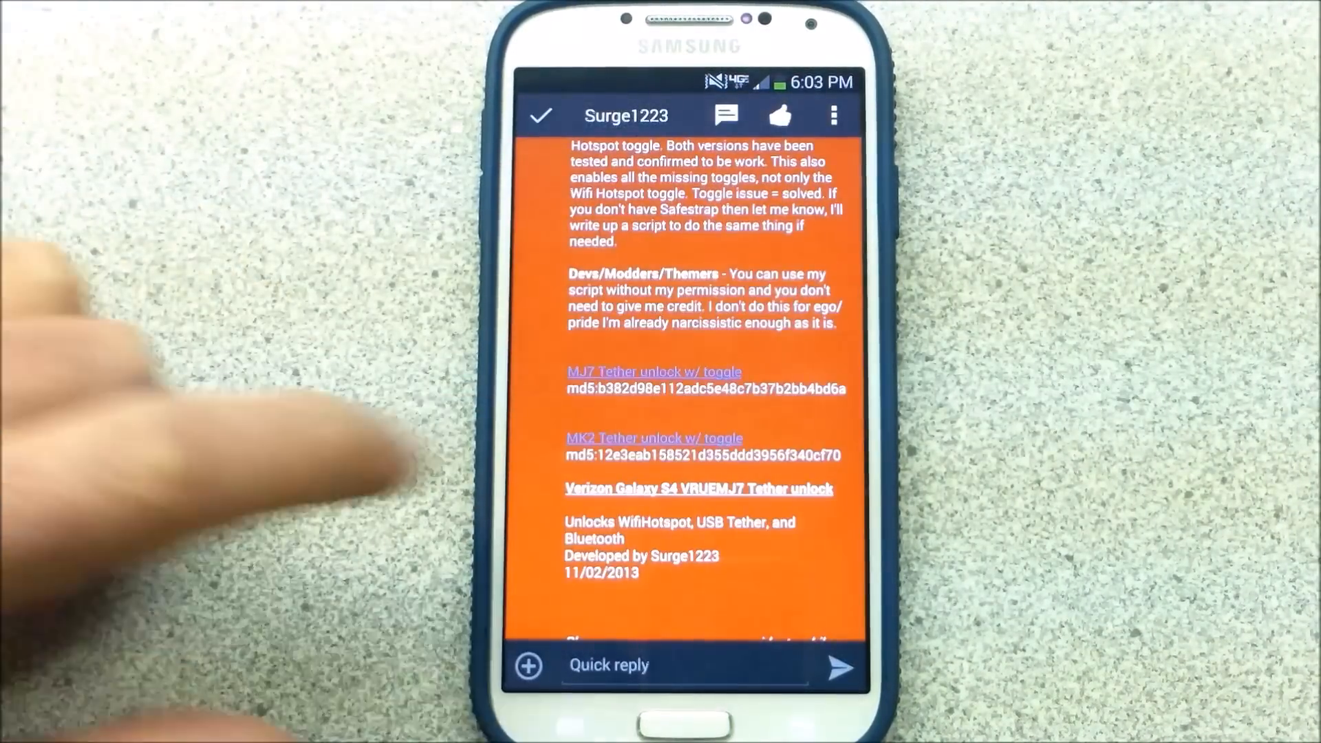
click(650, 372)
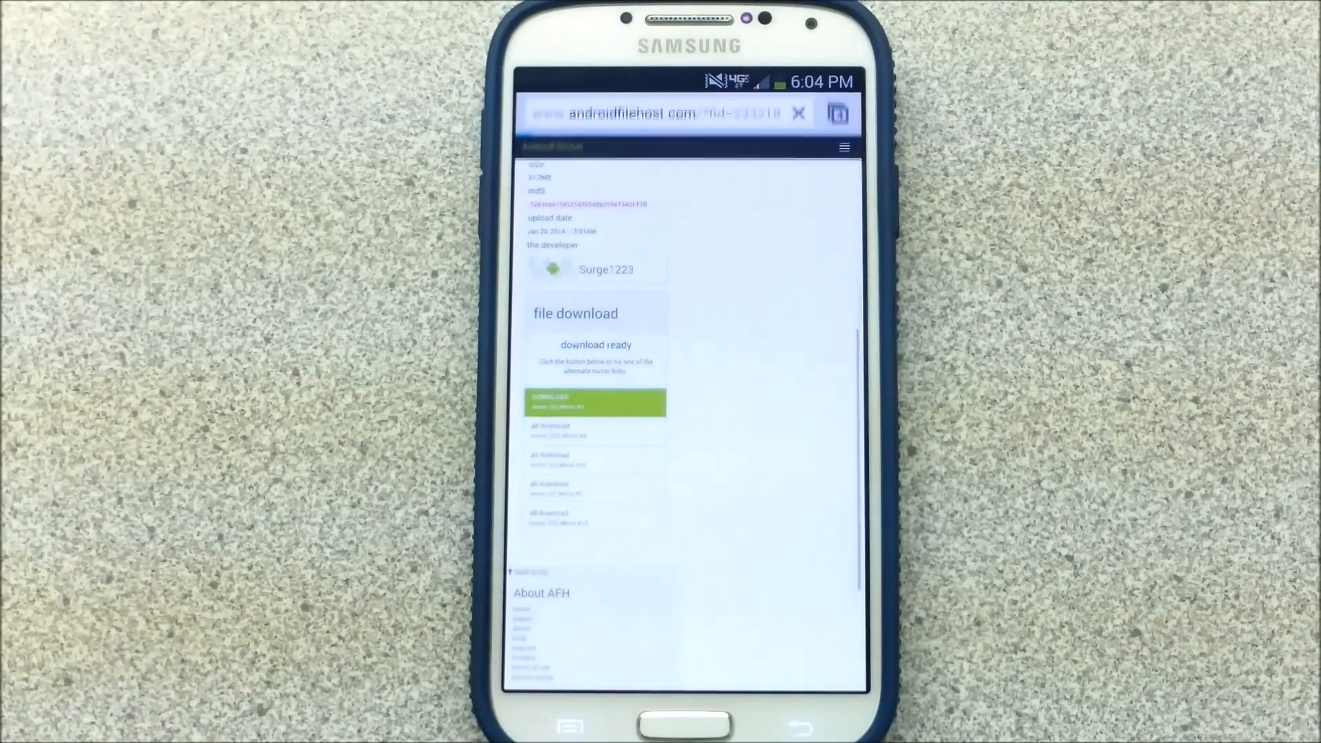
Start the MK2 tether unlock download and pull down the notification shade to check it.
click(594, 403)
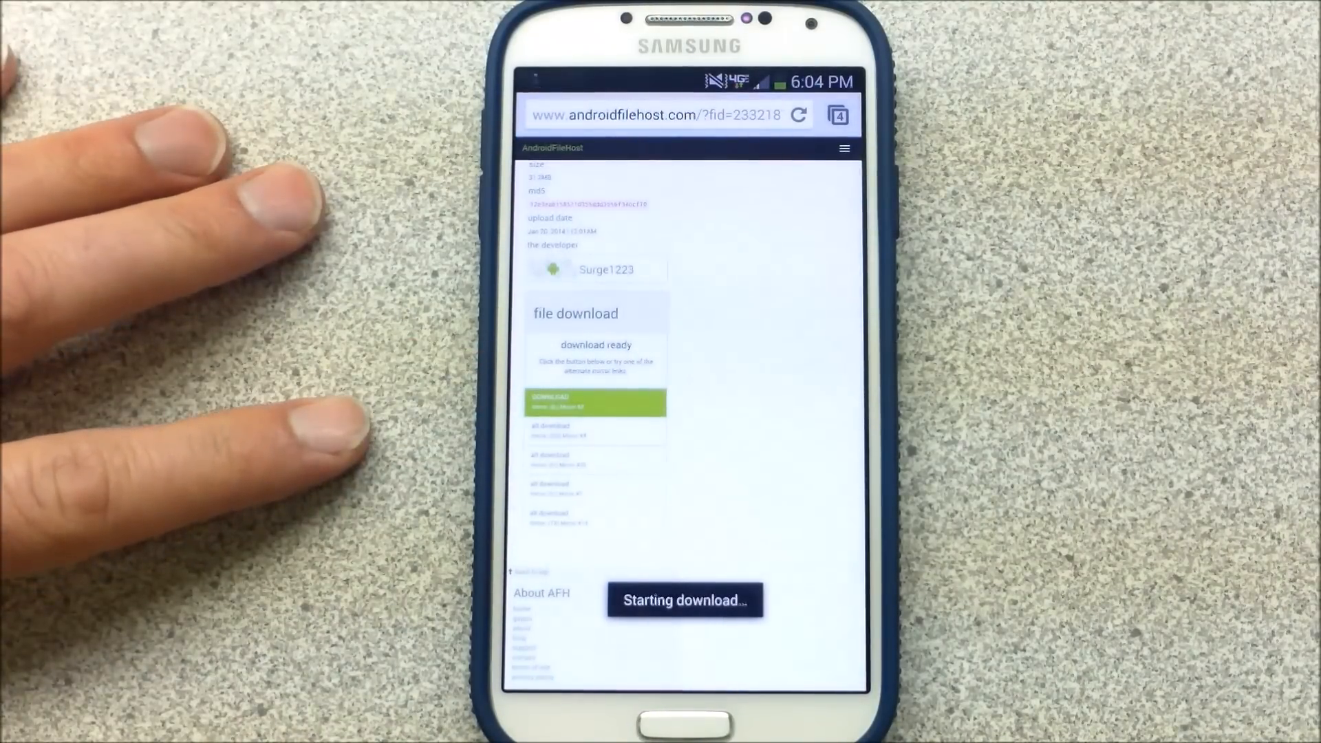
drag(682, 75, 682, 337)
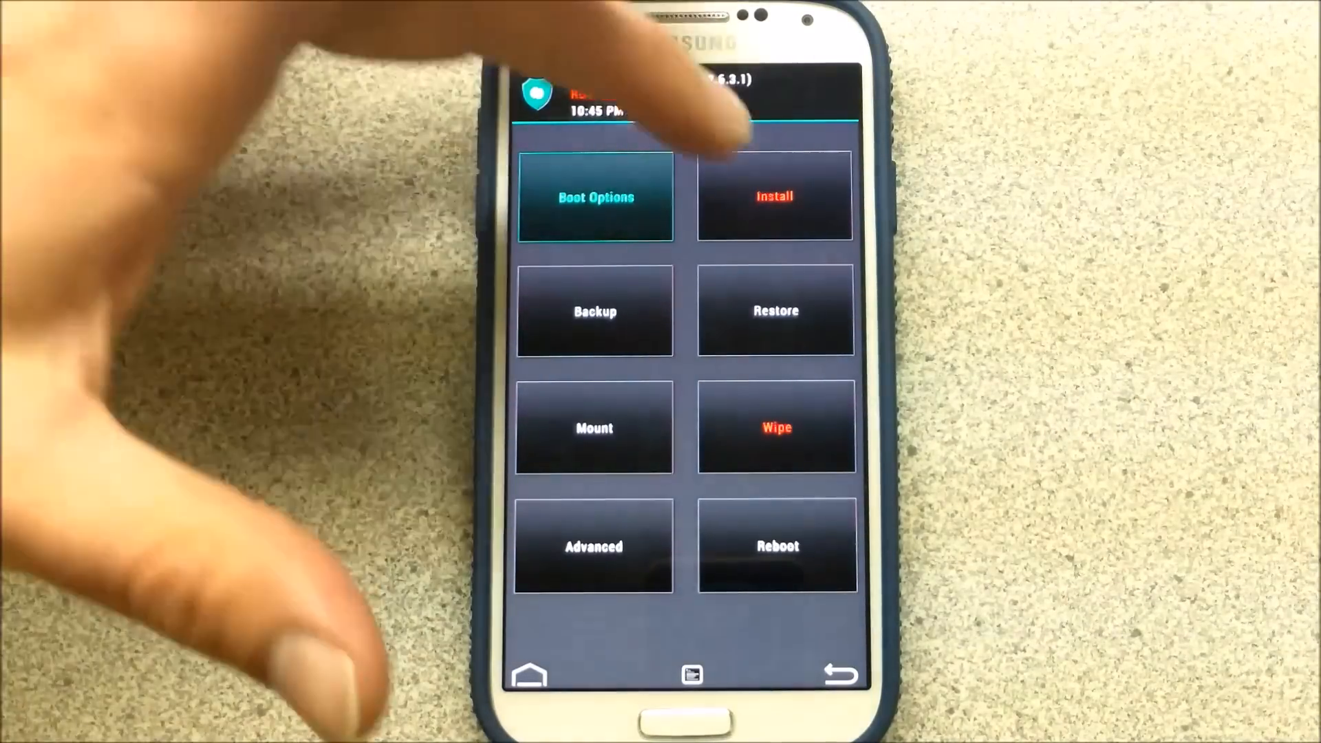
From Install, browse to /sdcard/Download and queue the MK2 Tether unlock zip for flashing.
click(776, 198)
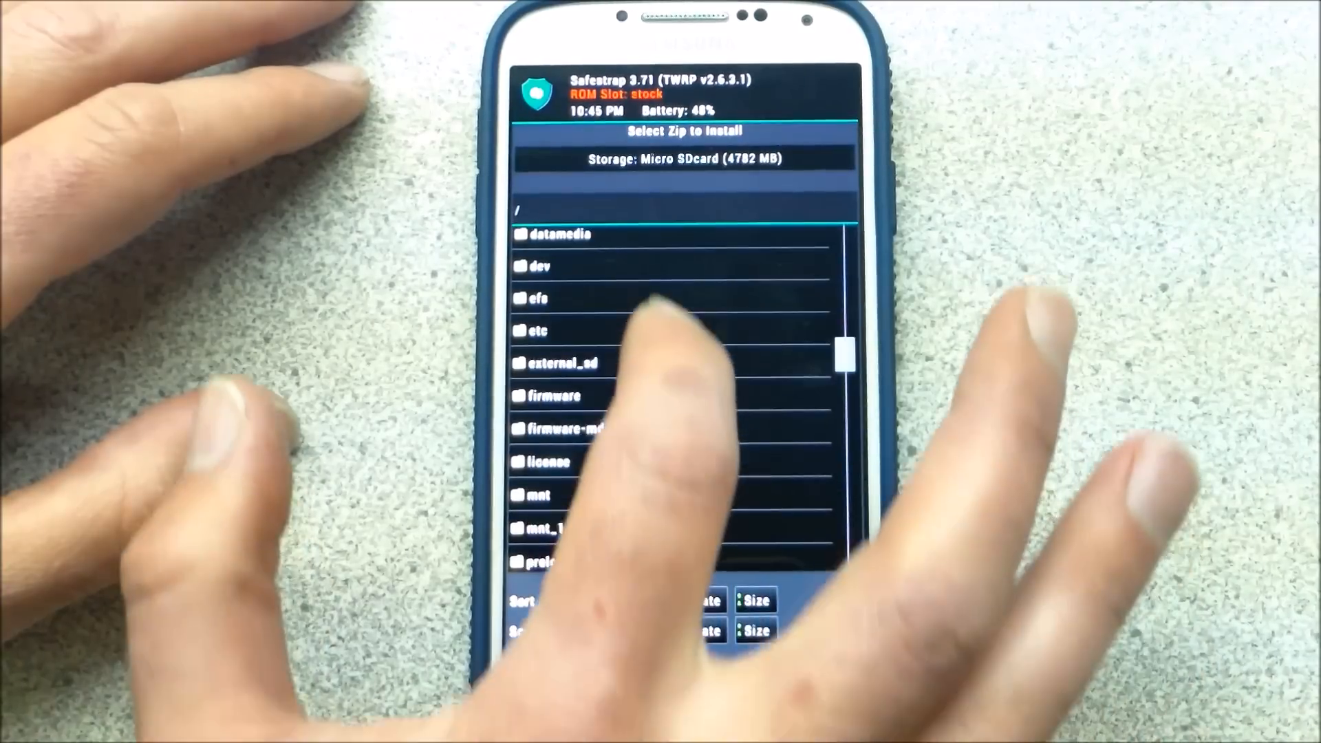
scroll(down, 3)
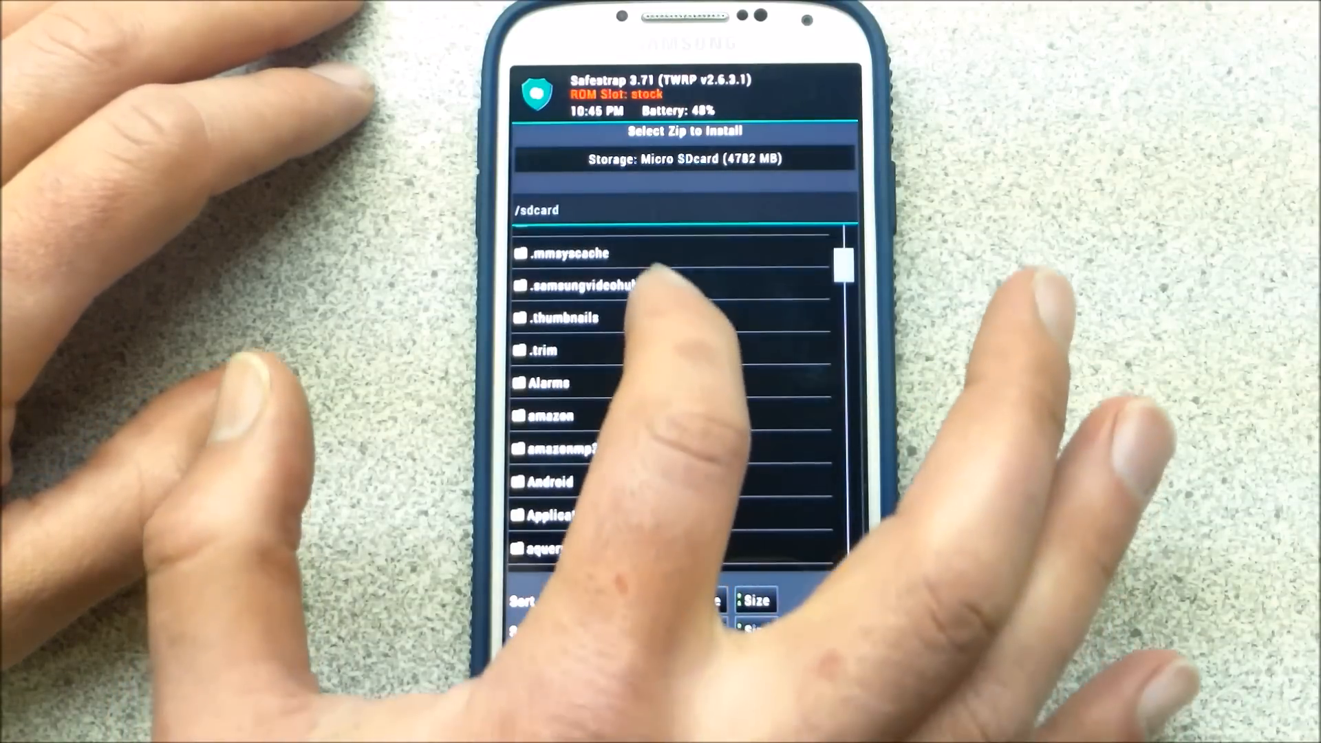
scroll(down, 3)
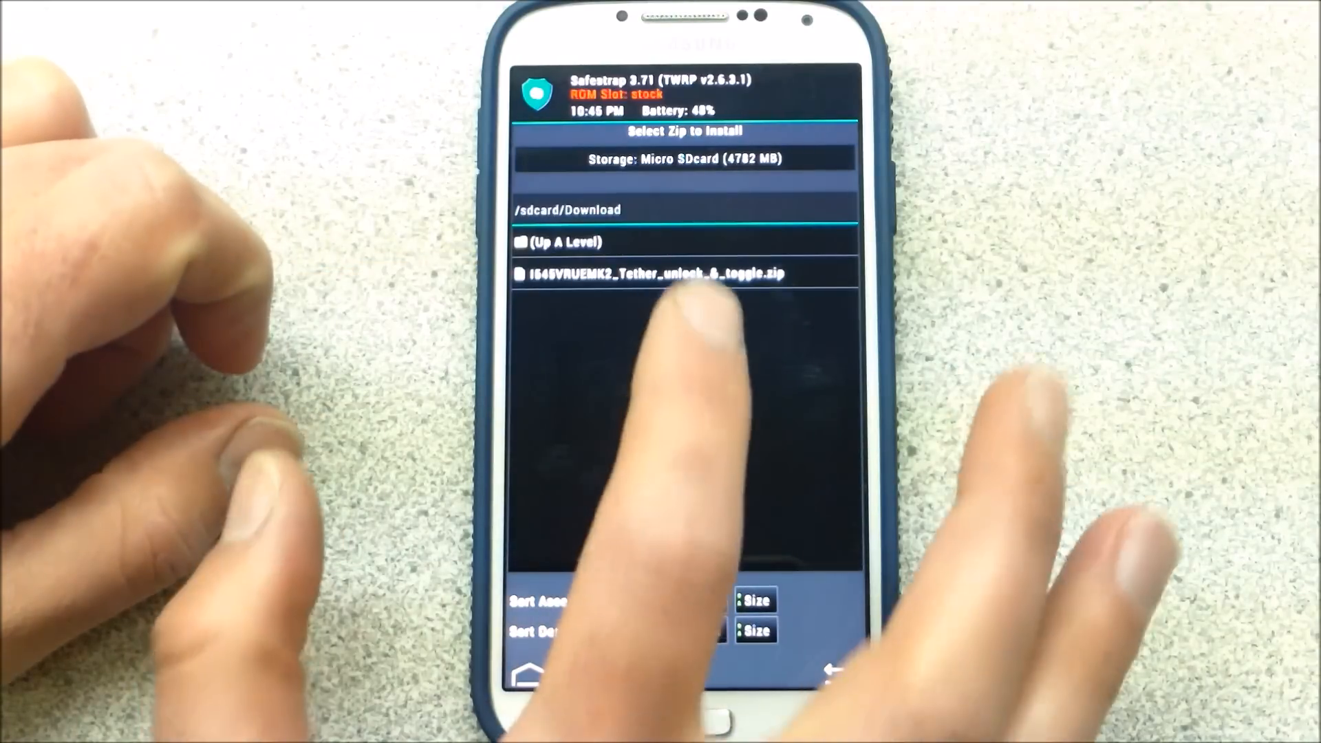
click(681, 272)
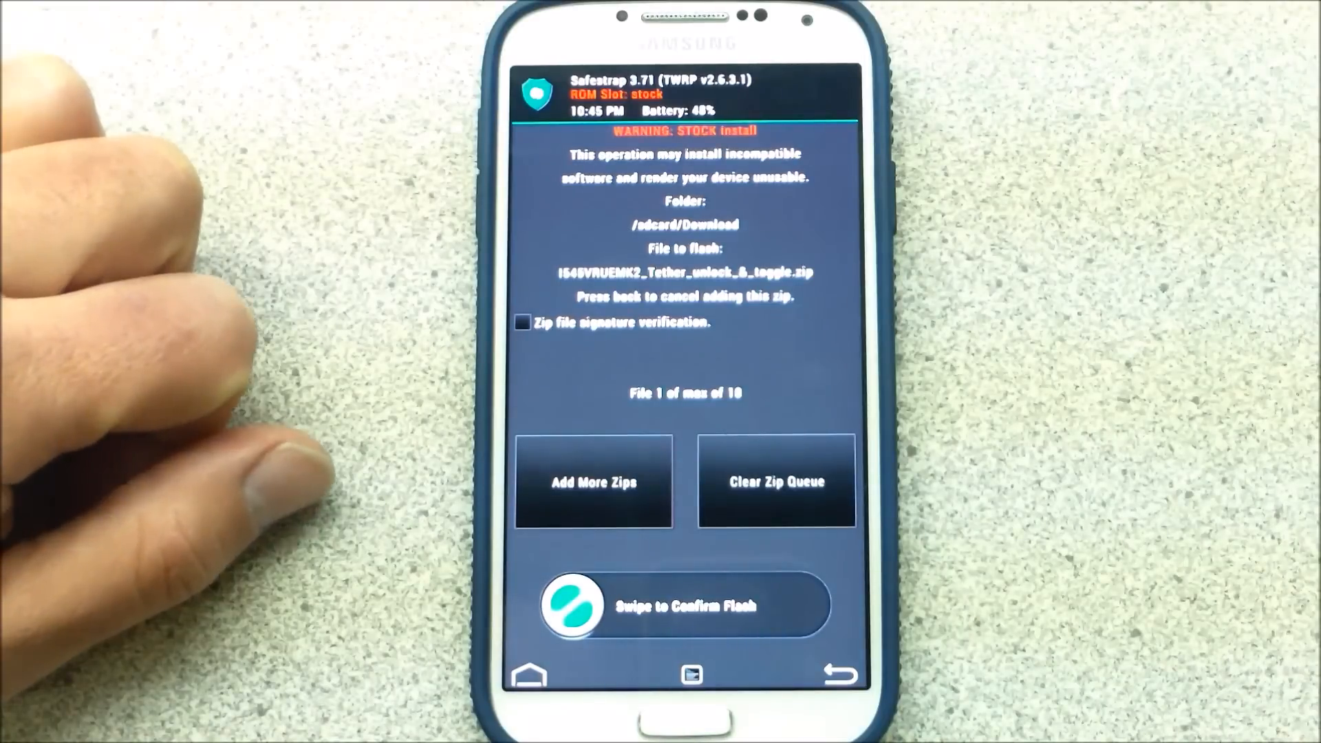